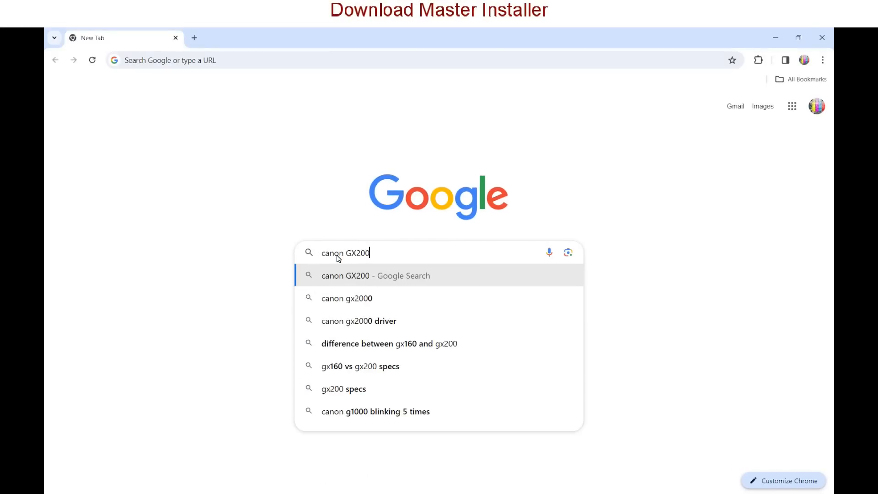
Search Google for 'canon gx2000 software download' and scroll through the results
text(0 software download)
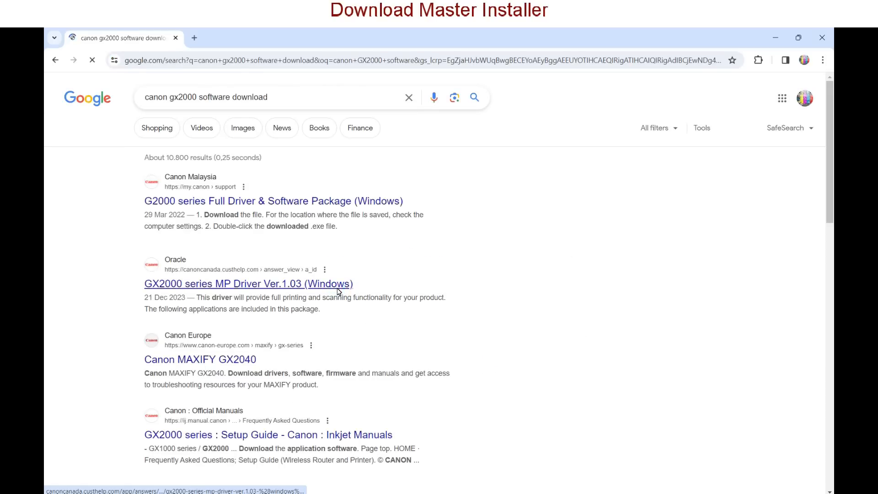
scroll(down, 3)
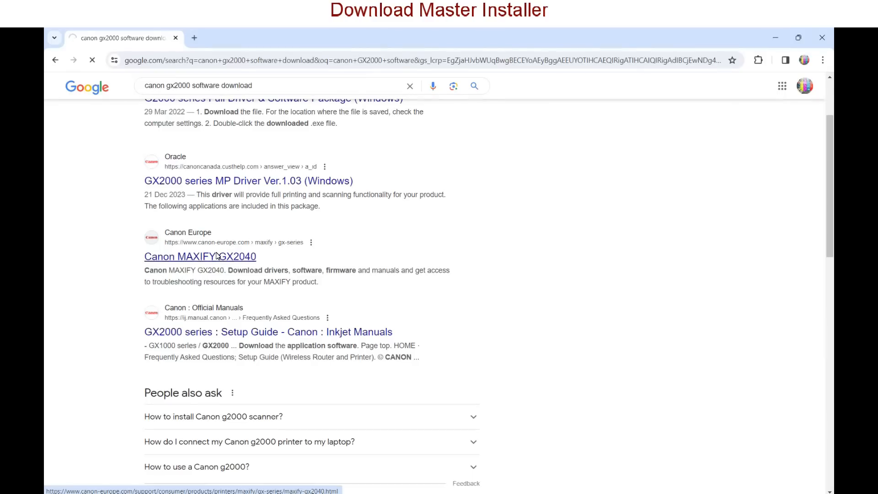
Download Master Setup for Windows from the MAXIFY GX2040 support page's Software list, accepting the license
click(200, 256)
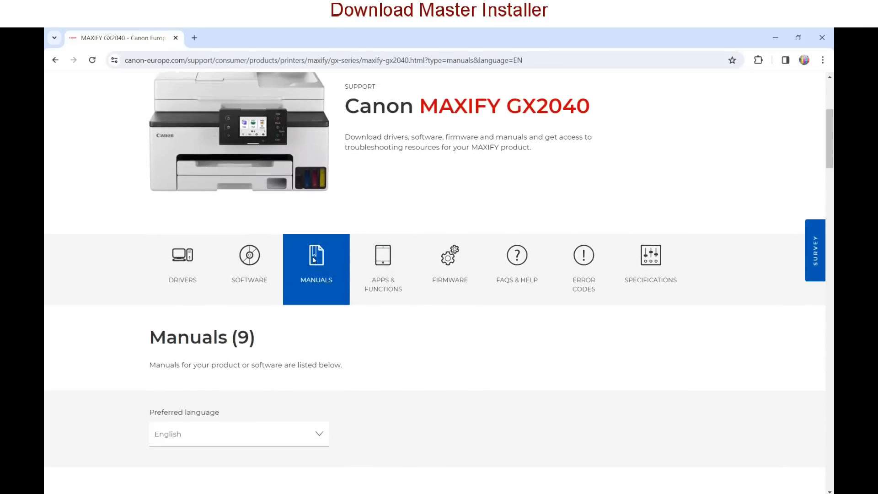
click(182, 263)
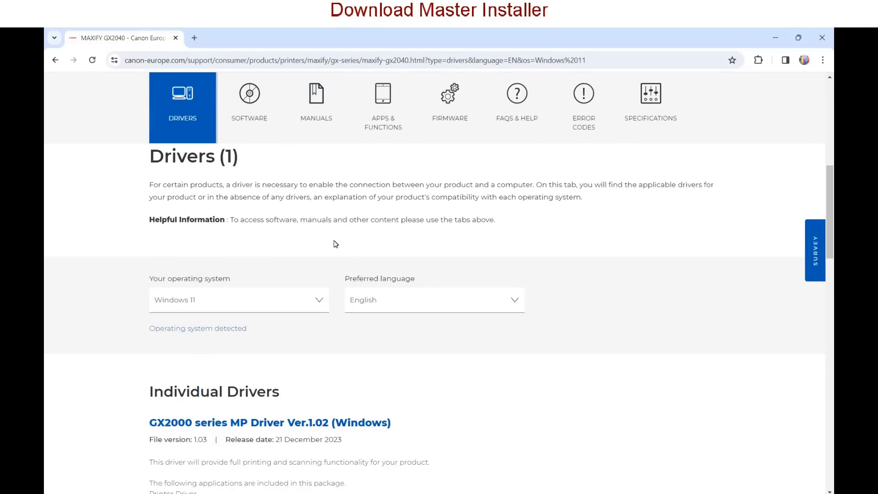
scroll(down, 3)
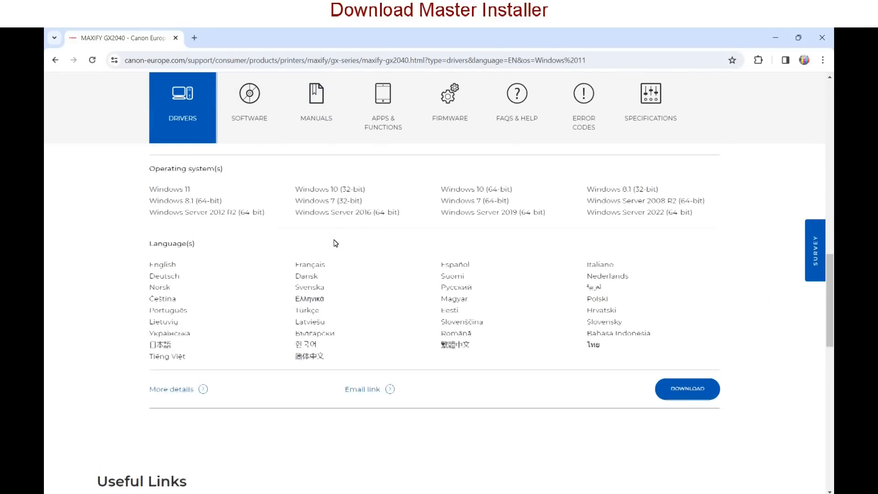
click(249, 104)
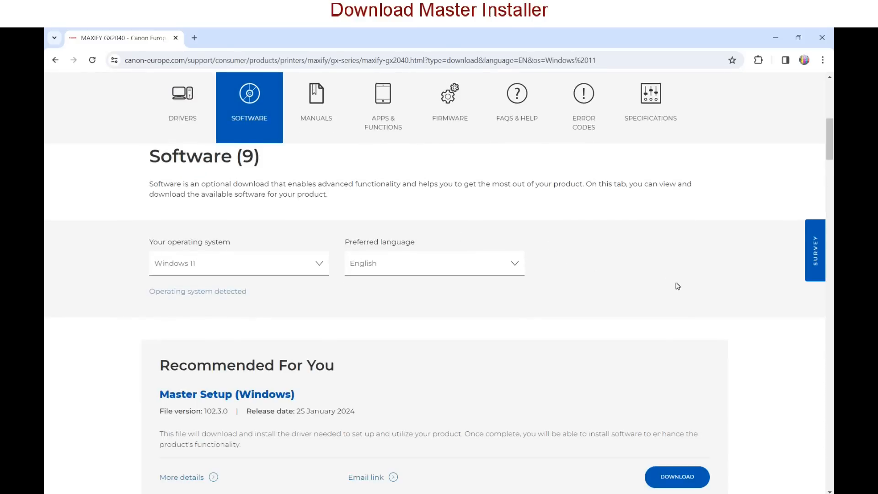
scroll(down, 3)
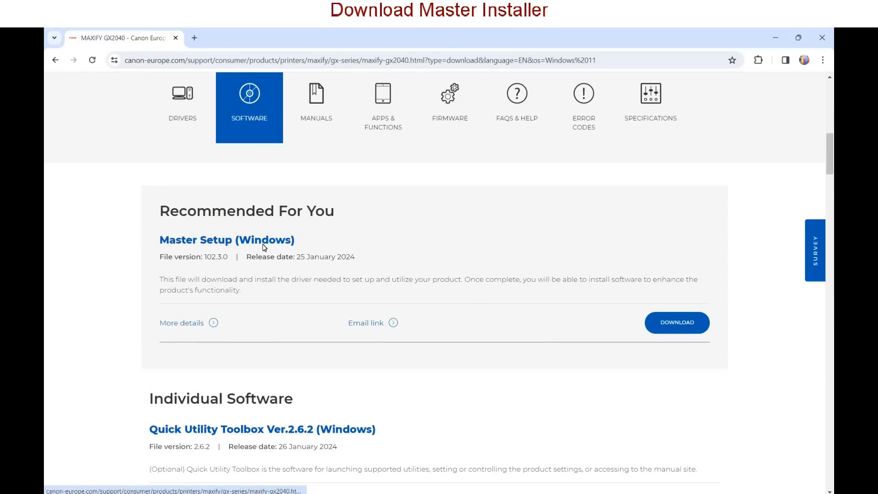
click(677, 322)
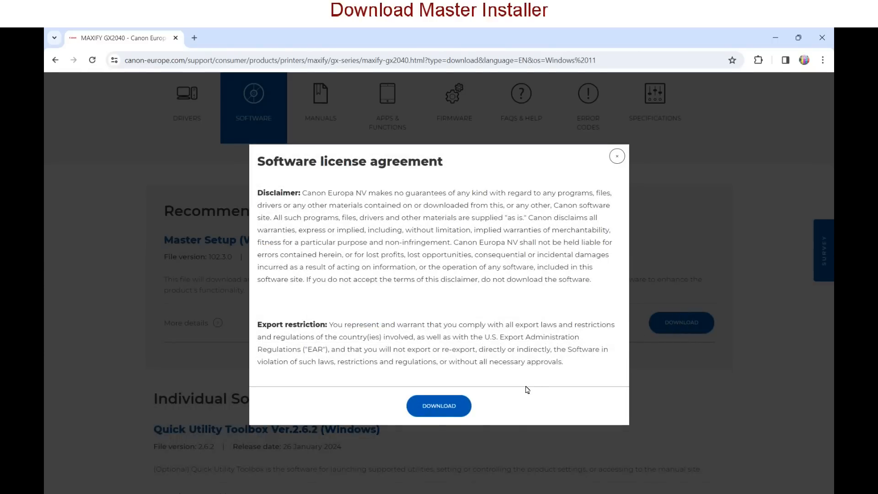
click(439, 406)
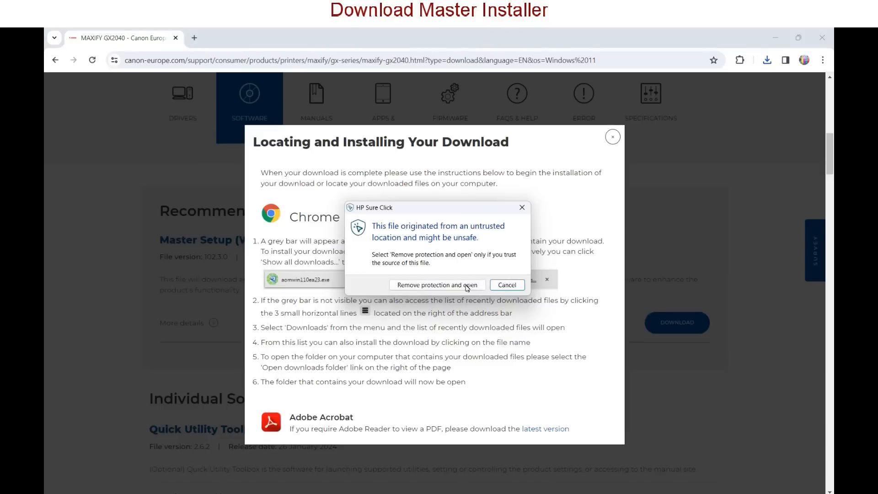
Run the installer, choose Europe, Middle East, Africa, and accept the license and data-sharing terms
click(438, 285)
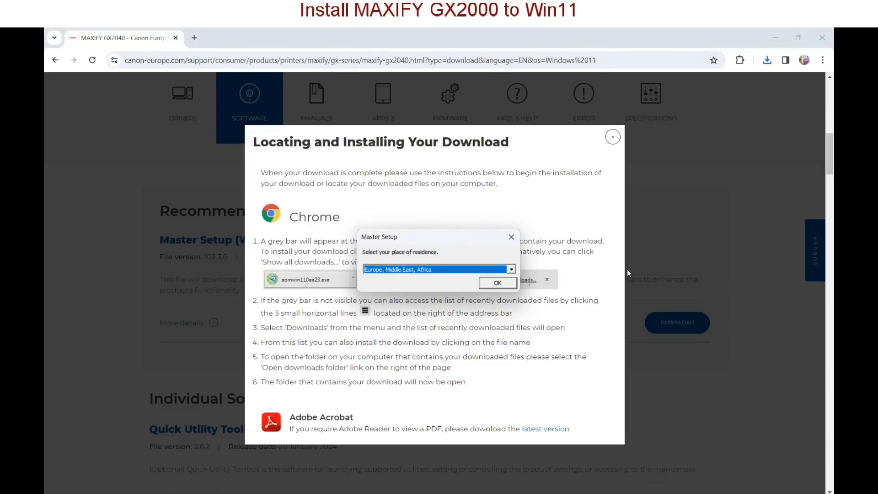
click(496, 282)
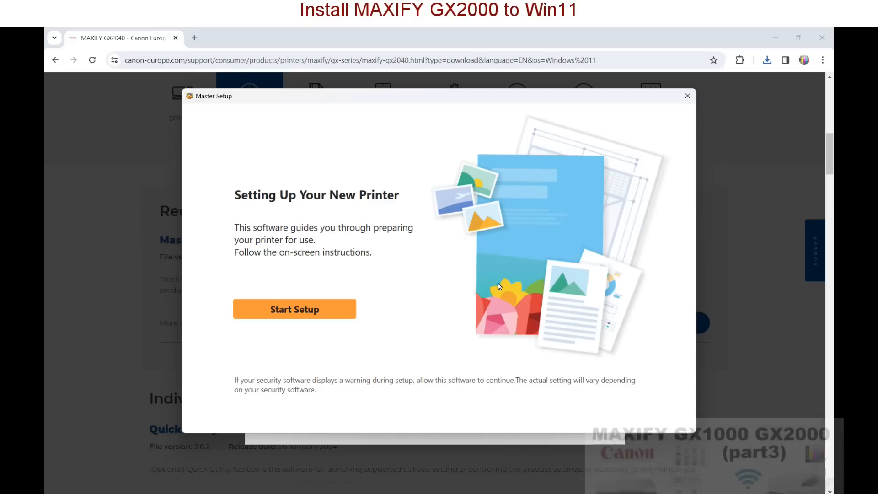
click(295, 309)
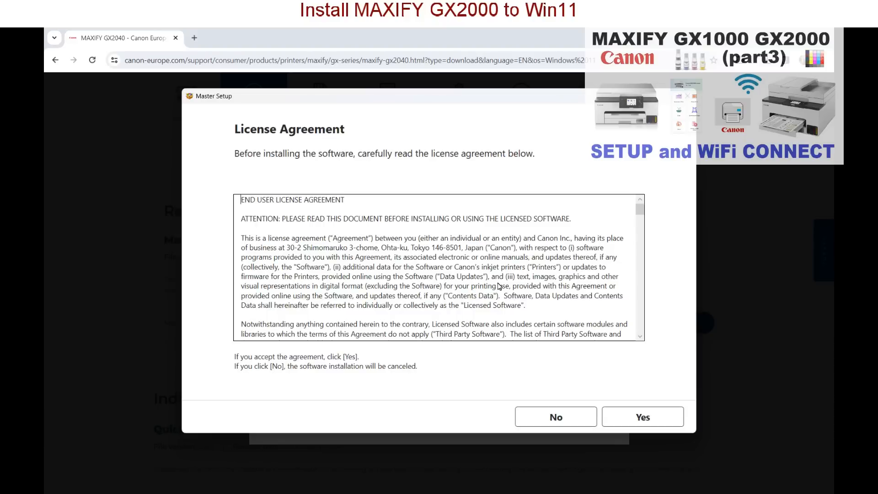
click(642, 417)
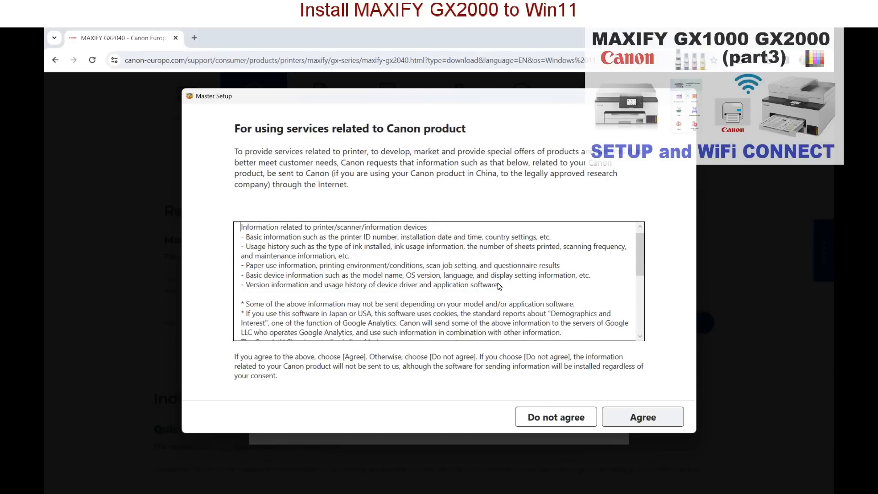
click(642, 417)
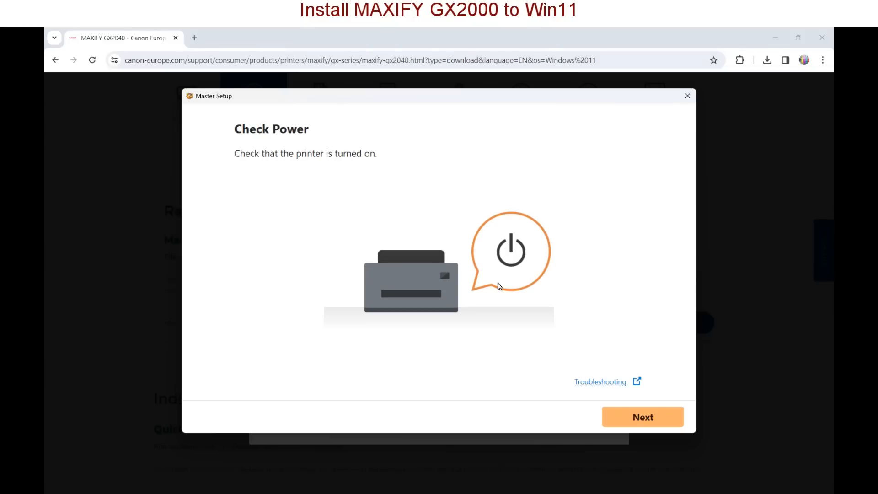
Confirm power, select the GX2000 series printer, connect over wired LAN and finish installation
click(642, 417)
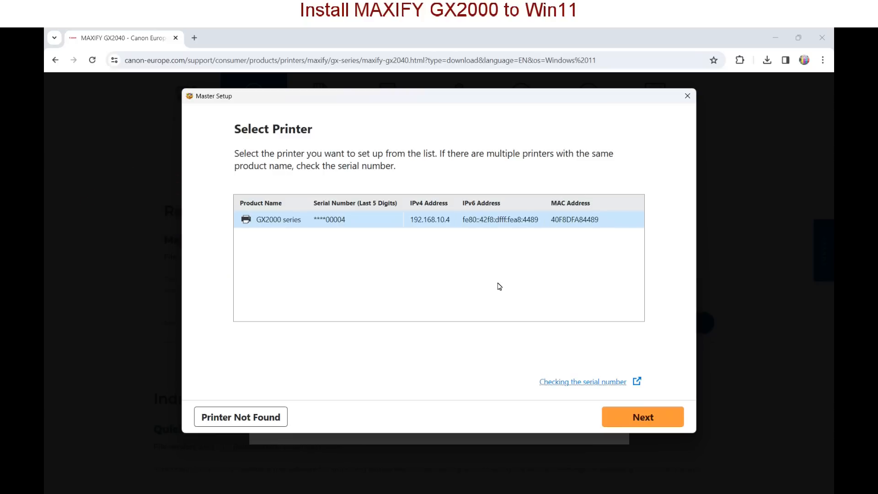
click(642, 417)
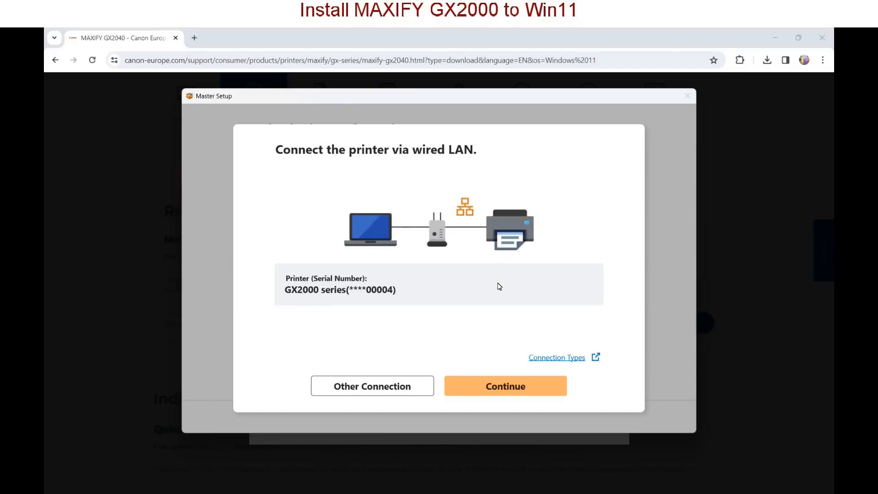
click(505, 386)
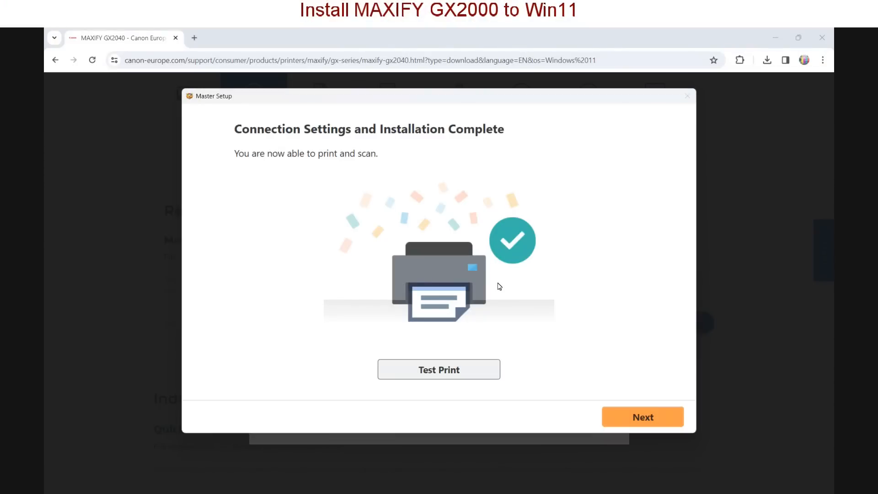
click(642, 417)
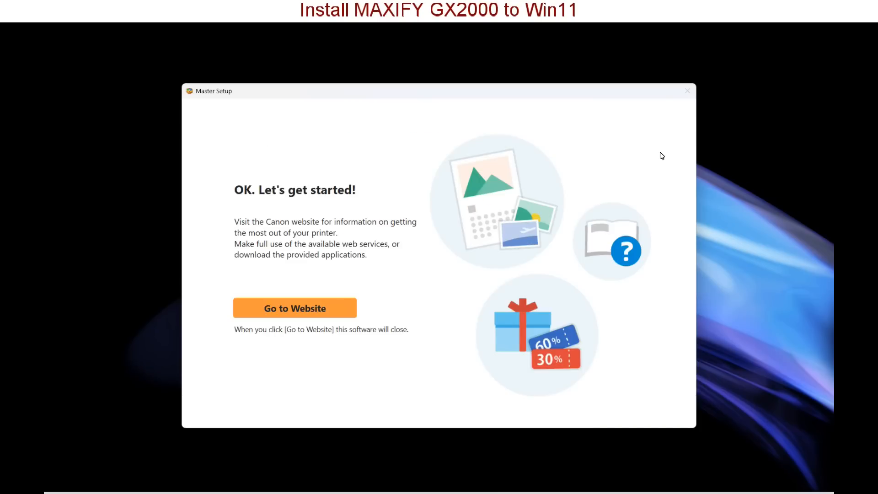
Open the My Canon Printer website from setup, then close its registration page
click(294, 308)
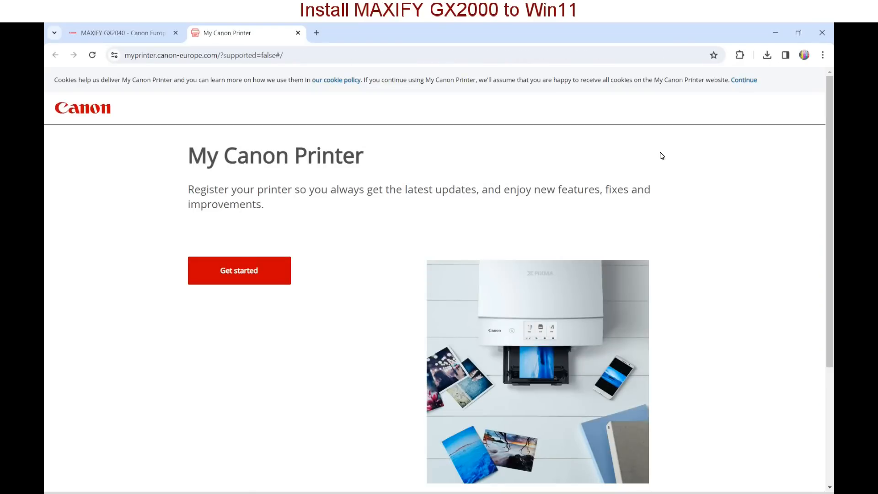
click(239, 271)
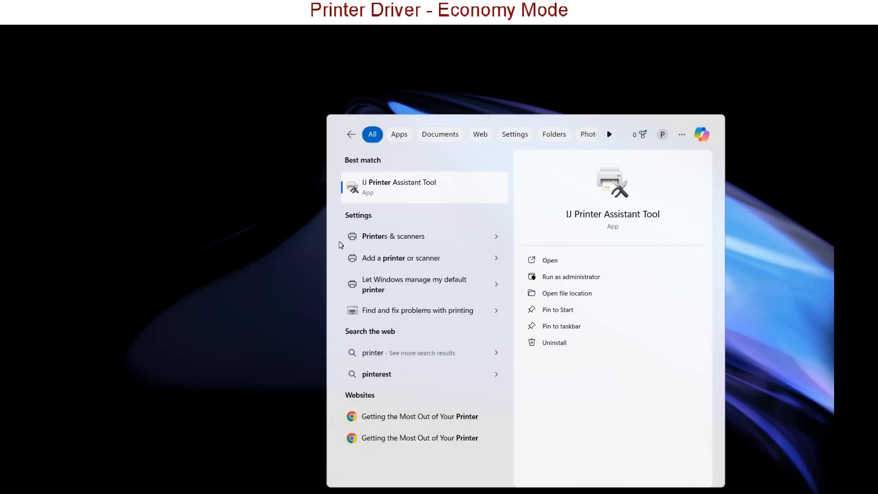
Open Printers & scanners, then the Canon GX2000 series printing preferences
click(394, 236)
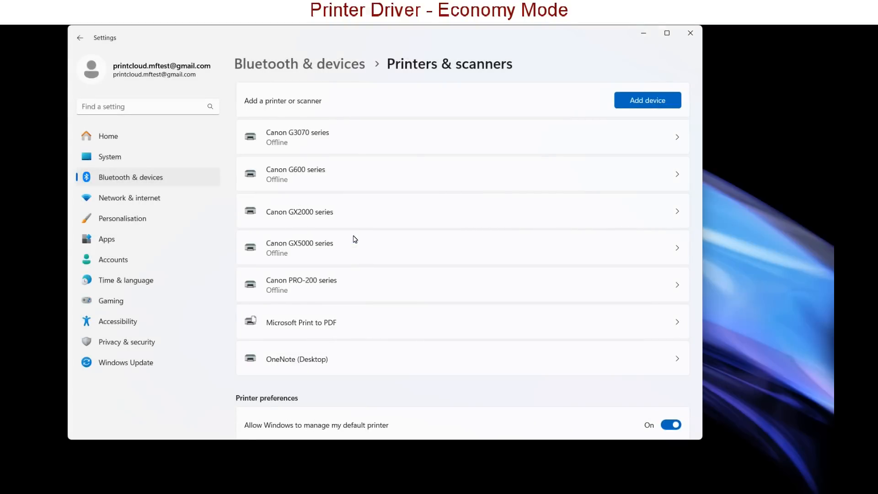
click(300, 212)
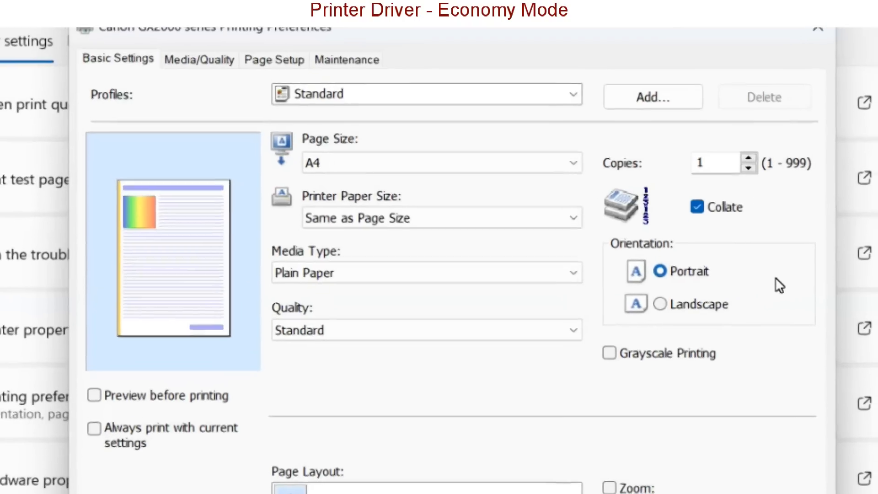
Change the GX2000 print quality to Economy and open the printer's properties
click(426, 330)
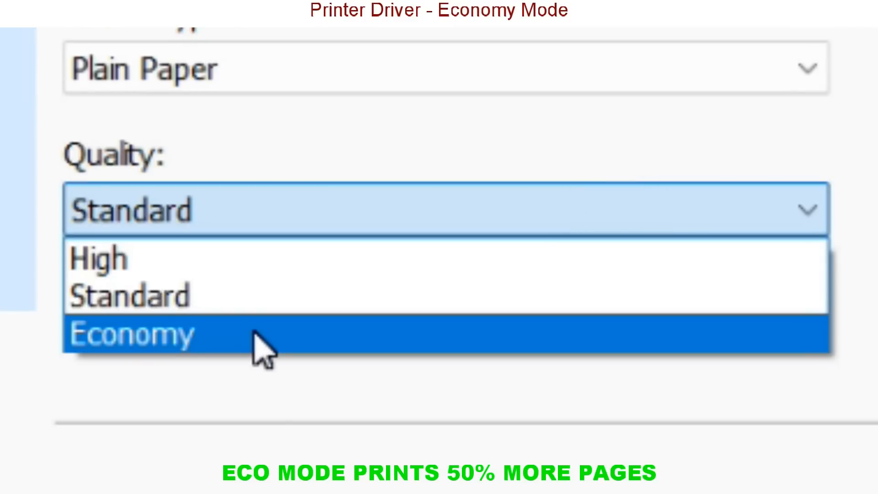
click(132, 335)
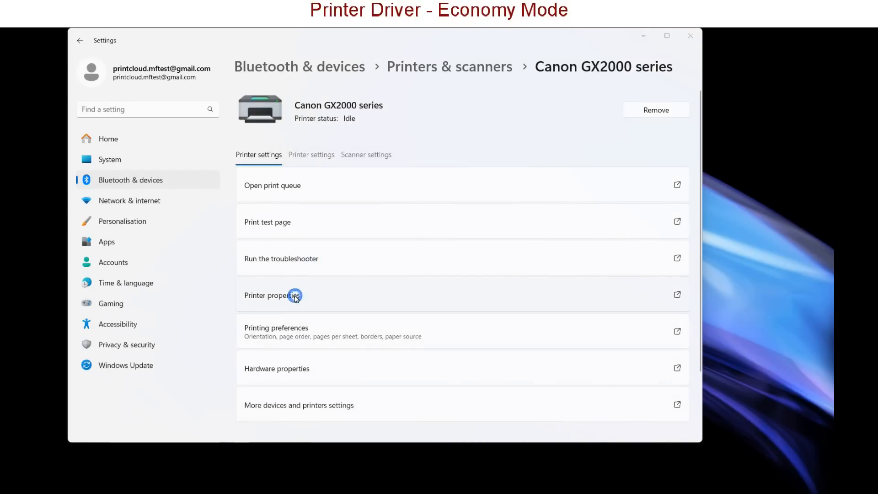
click(274, 296)
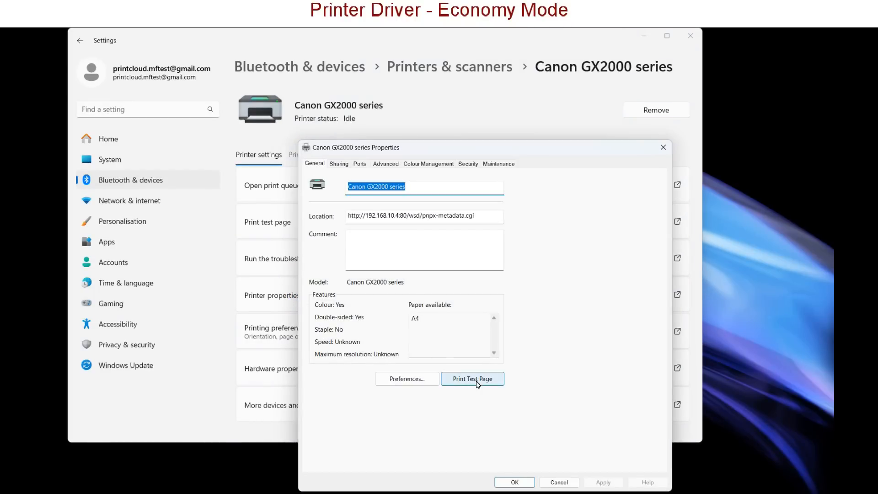